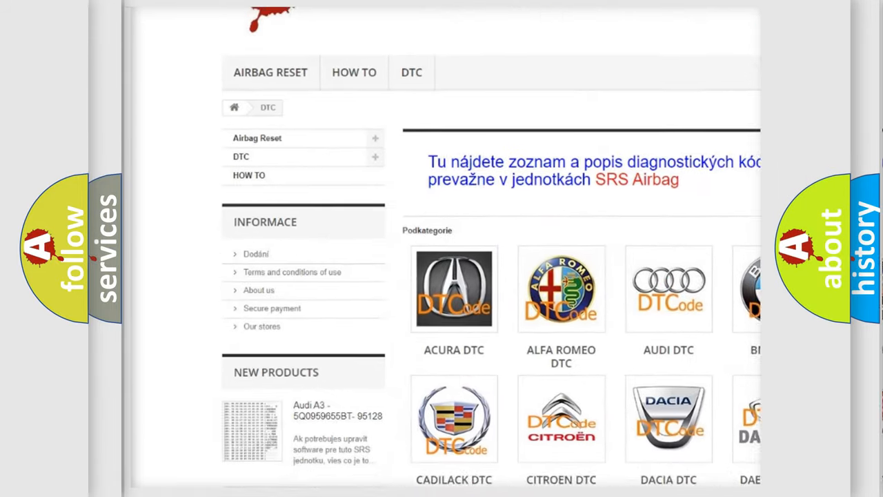
# - Advance to the description of BMW P0325: Knock Sensor 1 signal not recognised after engine start
pyautogui.scroll(-3)
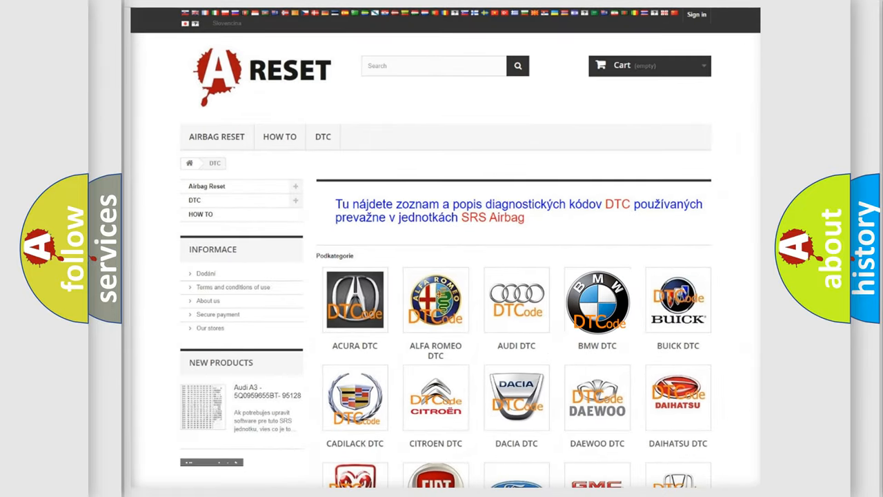
pyautogui.click(596, 299)
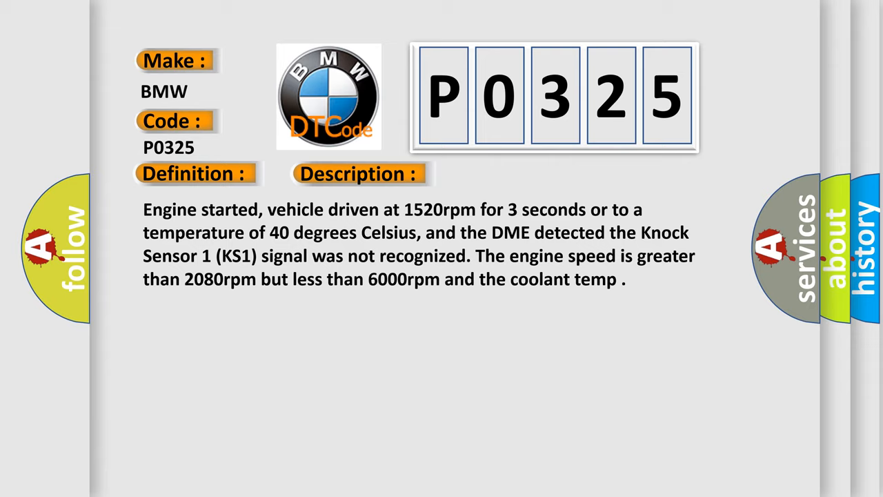
# - Advance to the P0325 causes: open knock sensor circuit, loose sensor (tighten to 20 NM), dirty contact
pyautogui.click(508, 174)
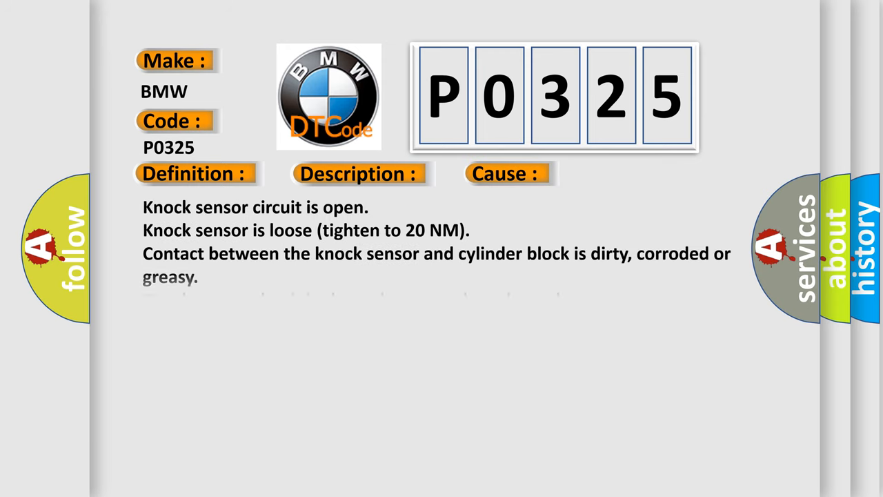